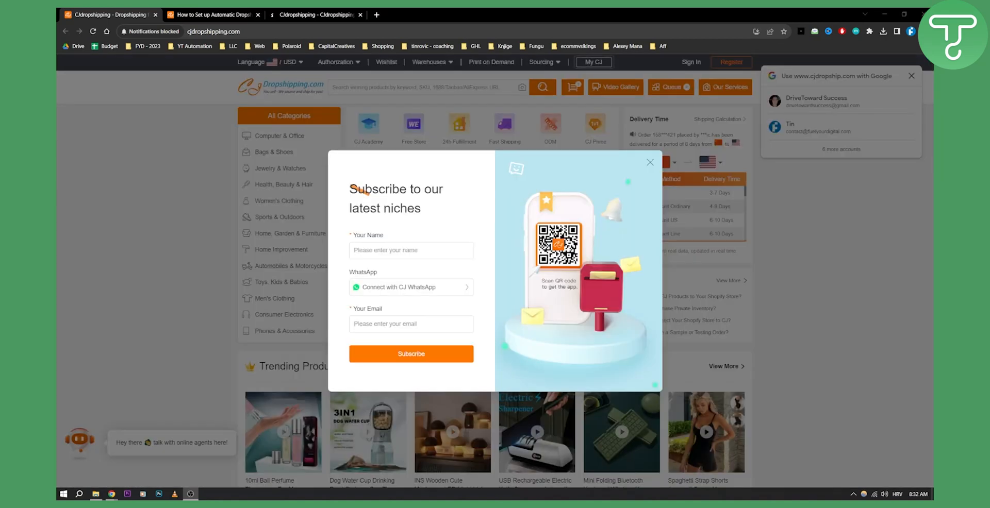
# - Close the 'Subscribe to our latest niches' popup on the CJdropshipping homepage
pyautogui.click(649, 161)
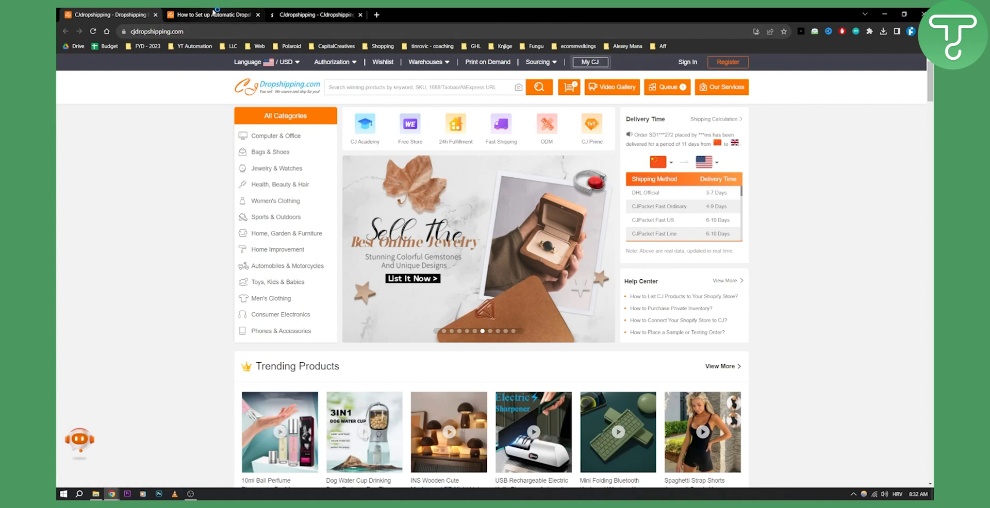
# - Switch to the apps.shopify.com tab showing the CJdropshipping app listing
pyautogui.click(316, 14)
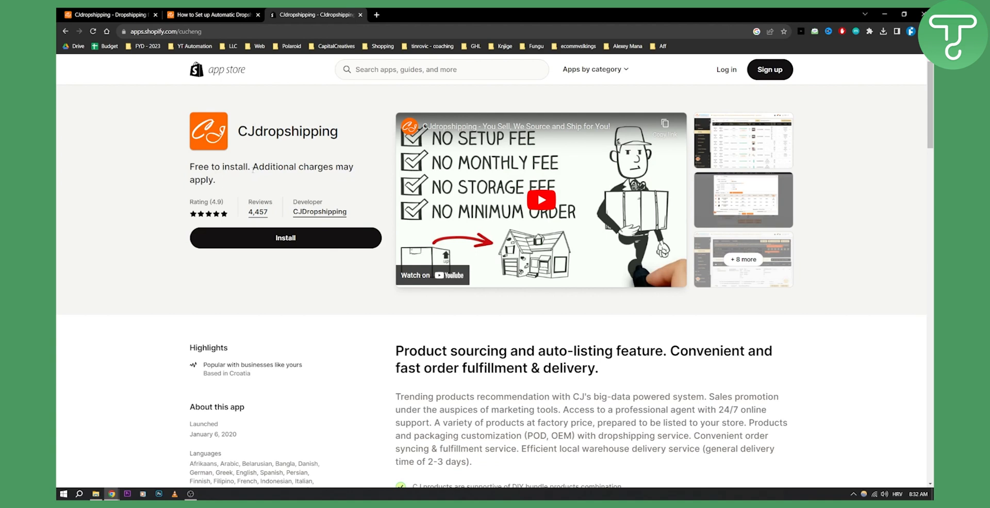
pyautogui.moveTo(294, 180)
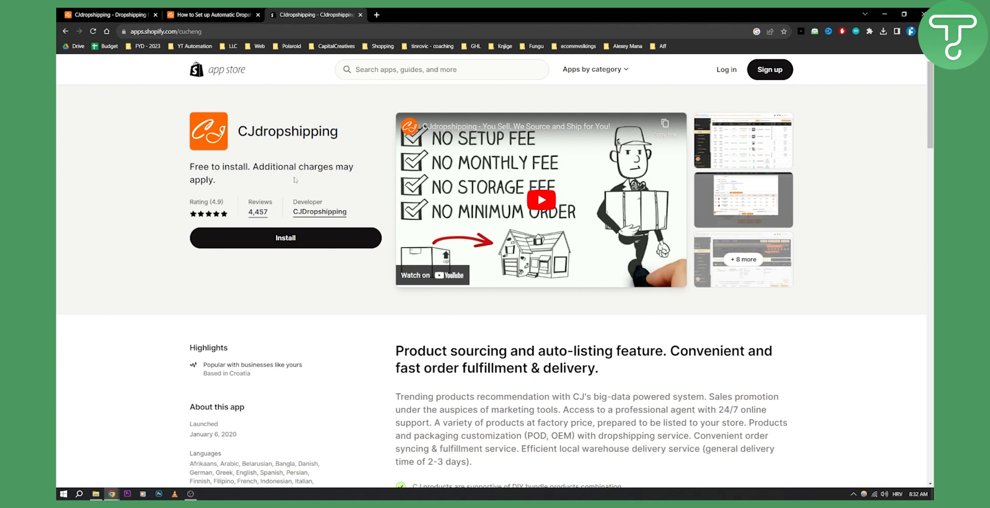
pyautogui.moveTo(234, 184)
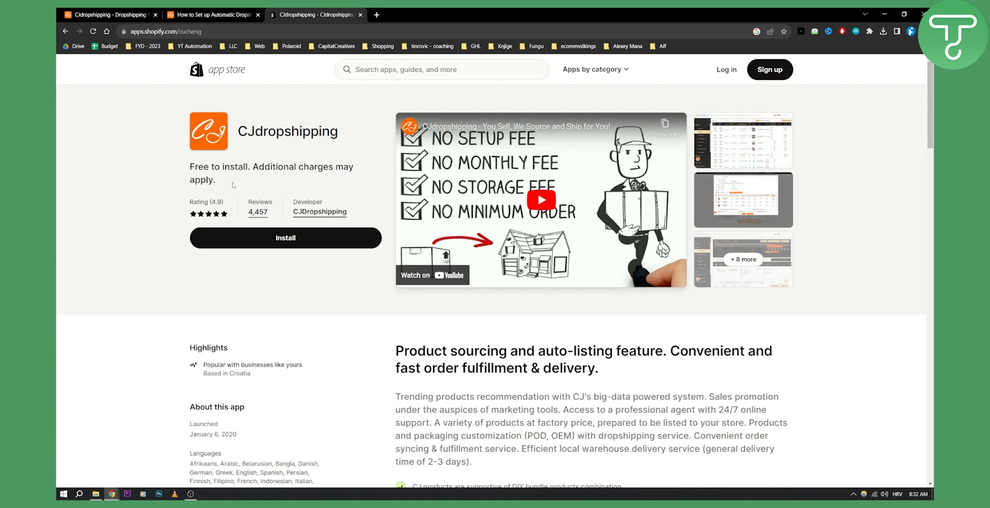
pyautogui.moveTo(252, 146)
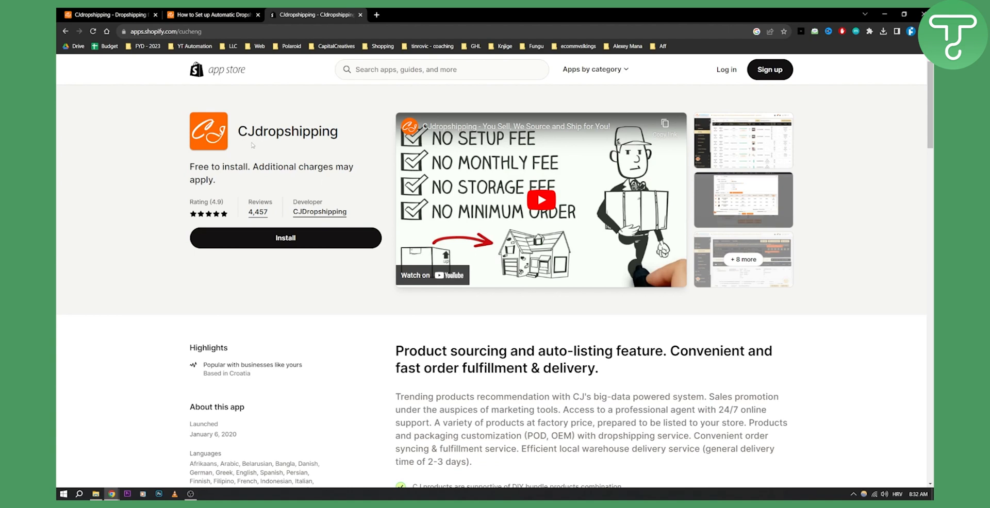
# - Open the 'How to Set up Automatic Dropshipping Orders?' tab and scroll to Detailed Directions
pyautogui.click(212, 14)
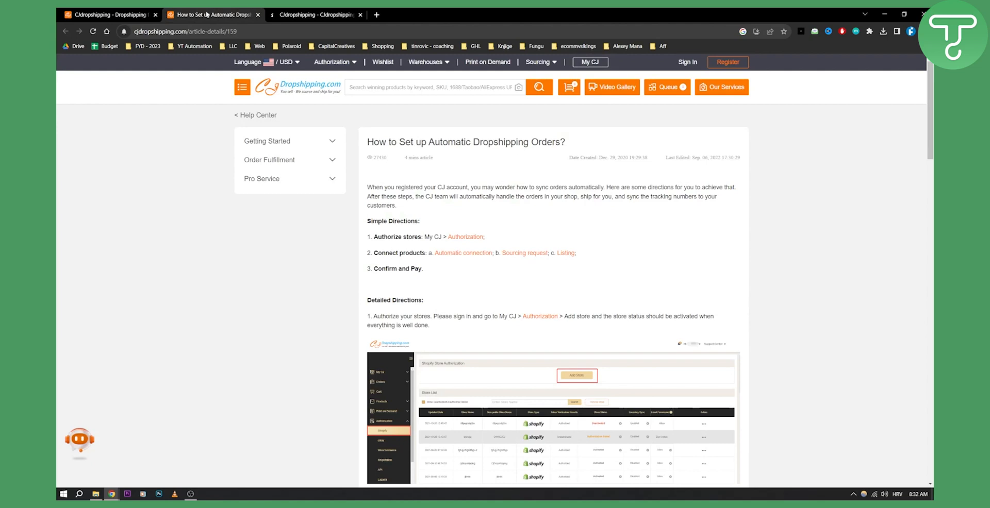
pyautogui.scroll(-3)
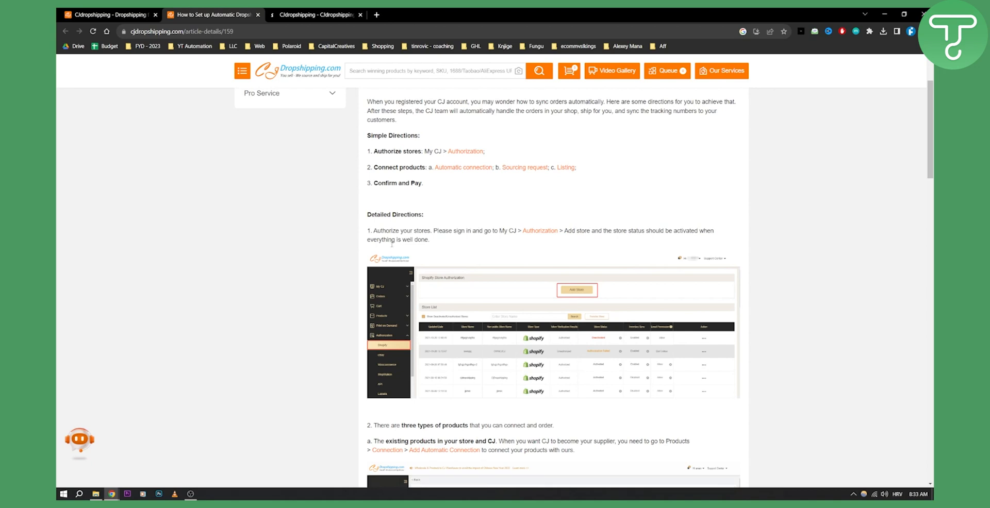
pyautogui.scroll(-3)
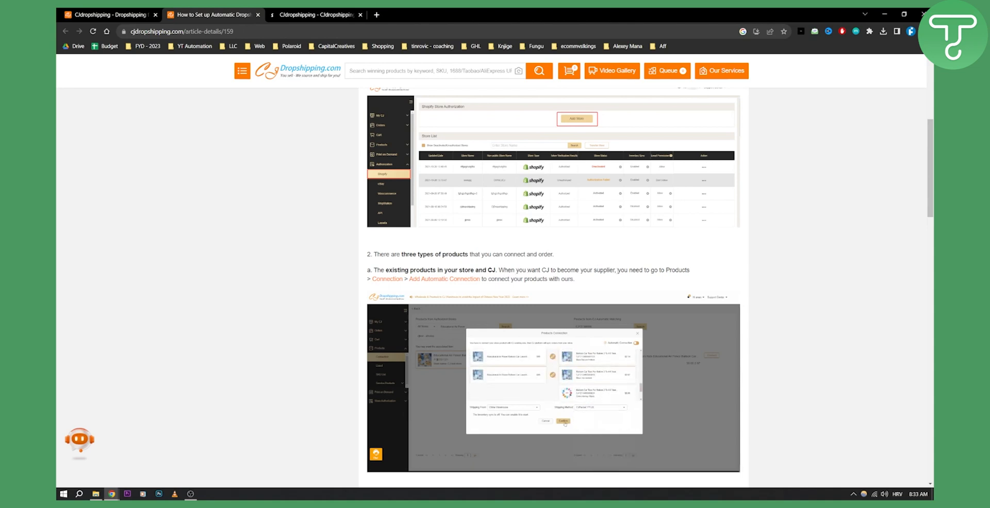
# - Scroll past section 2a to section b, 'Products do not exist on CJ'
pyautogui.click(561, 421)
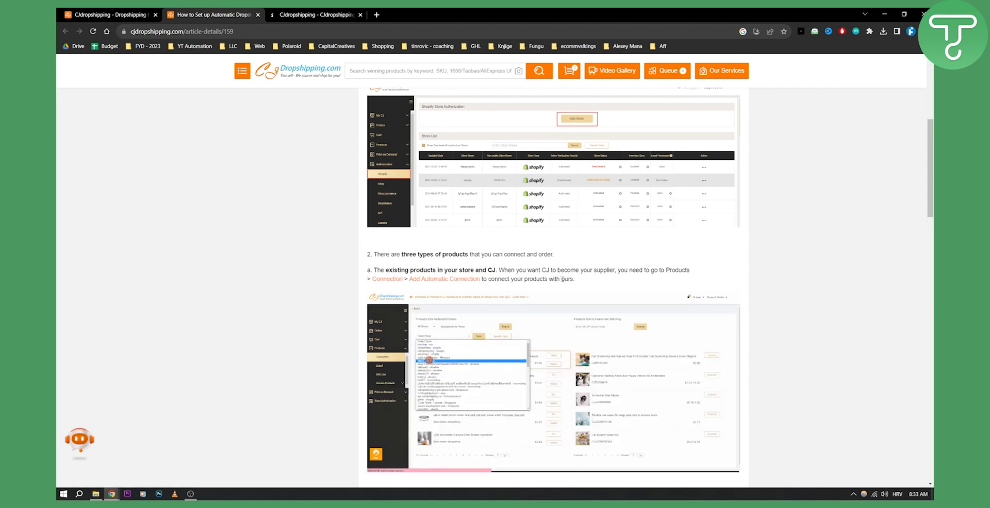
pyautogui.scroll(-3)
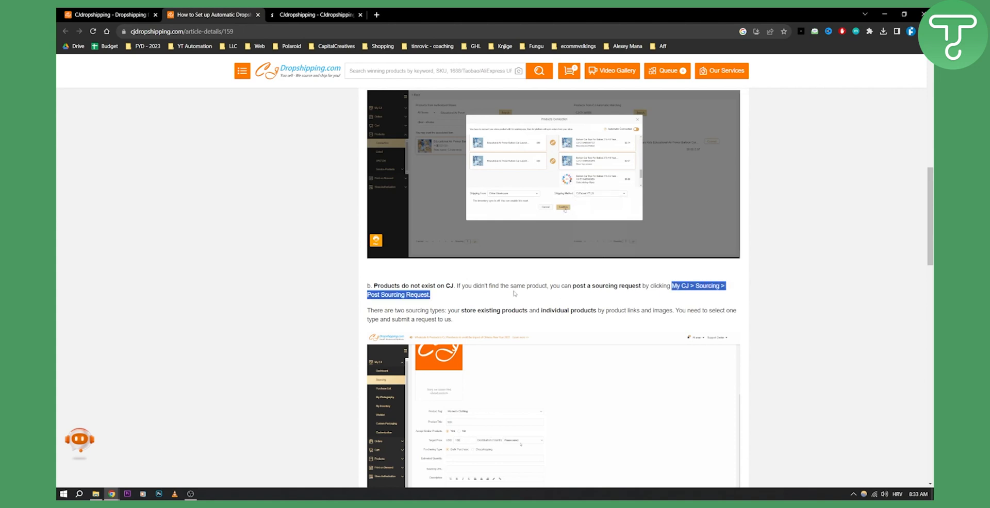
pyautogui.click(563, 207)
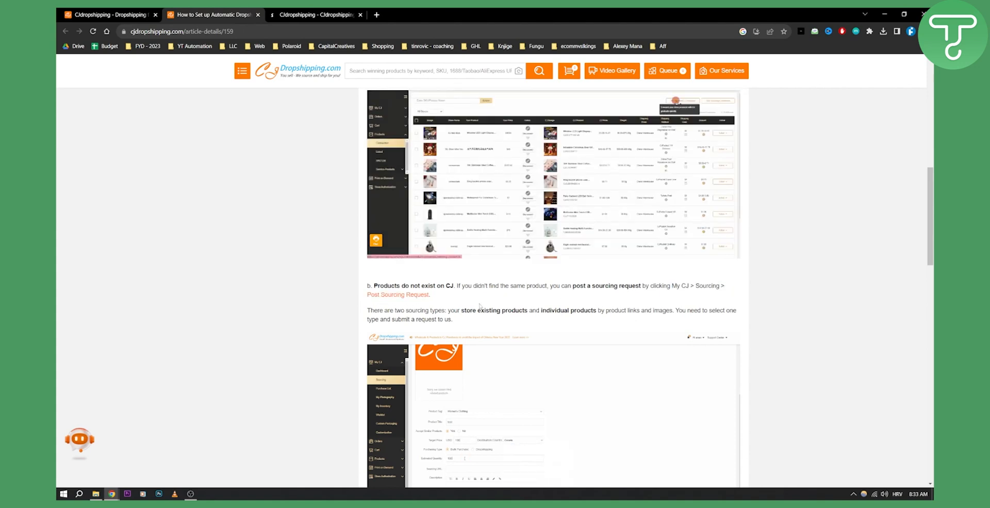
pyautogui.scroll(-3)
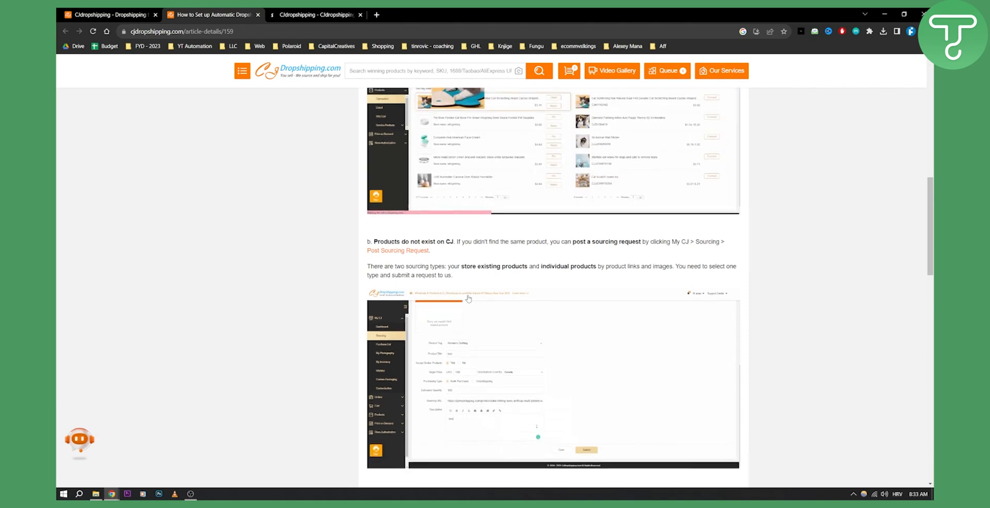
pyautogui.scroll(-3)
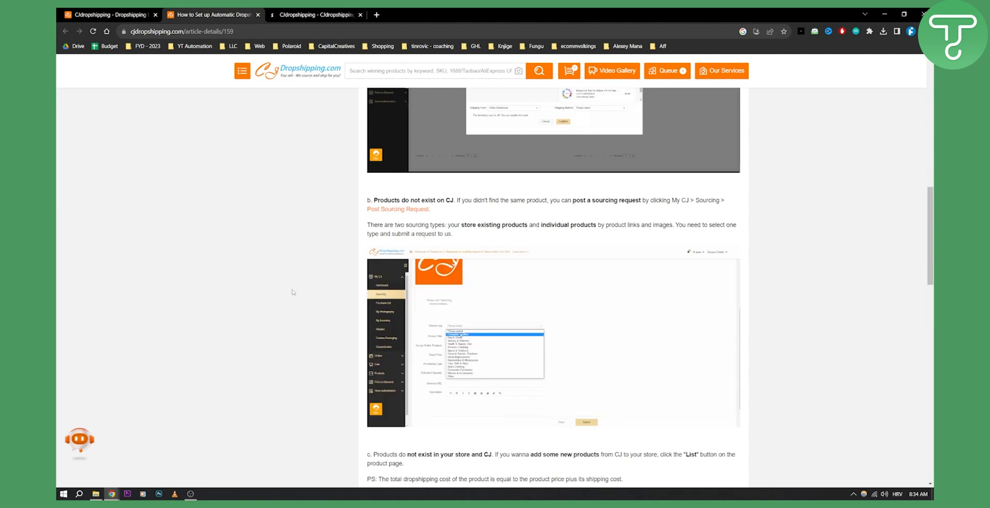
pyautogui.scroll(-3)
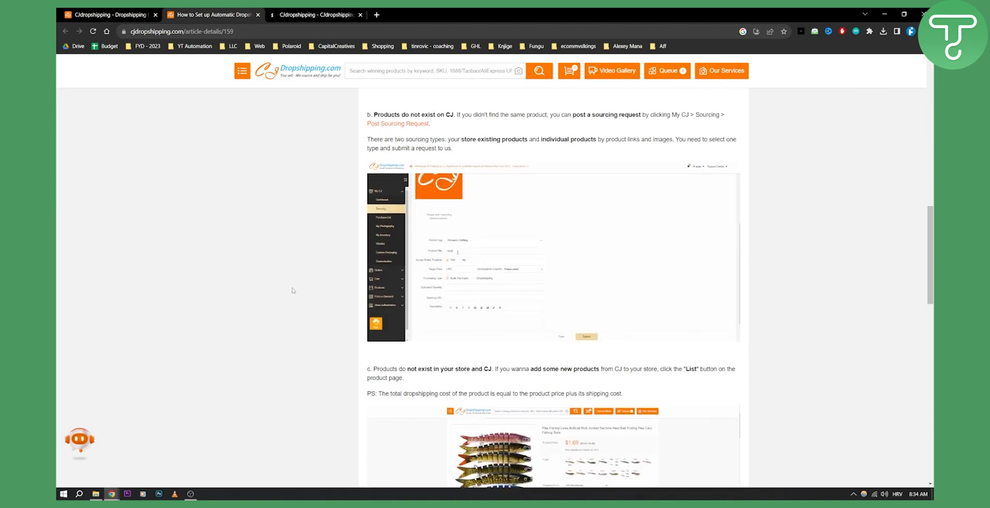
# - Scroll down to section c on listing new CJ products and its screenshot
pyautogui.scroll(-3)
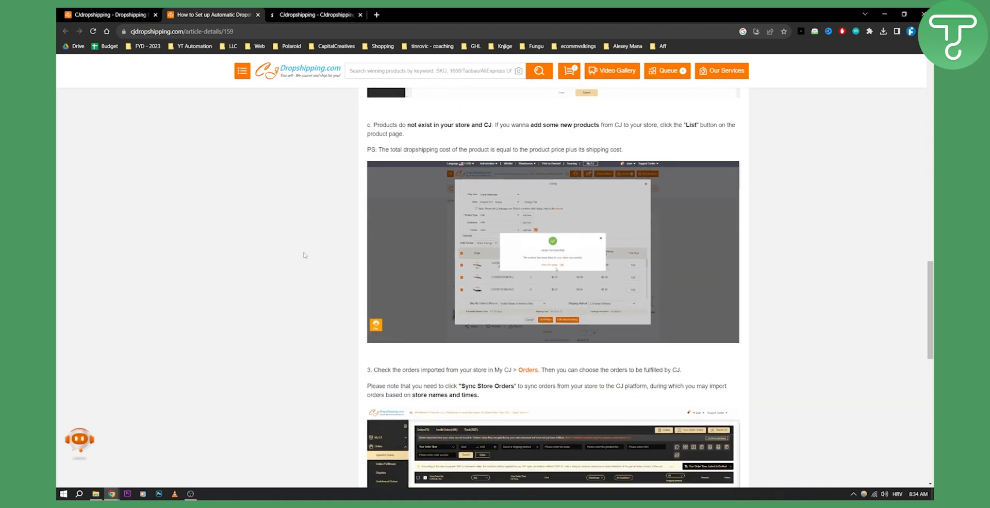
# - Scroll through step 3 and the closing notes to Related Tutorials
pyautogui.scroll(-3)
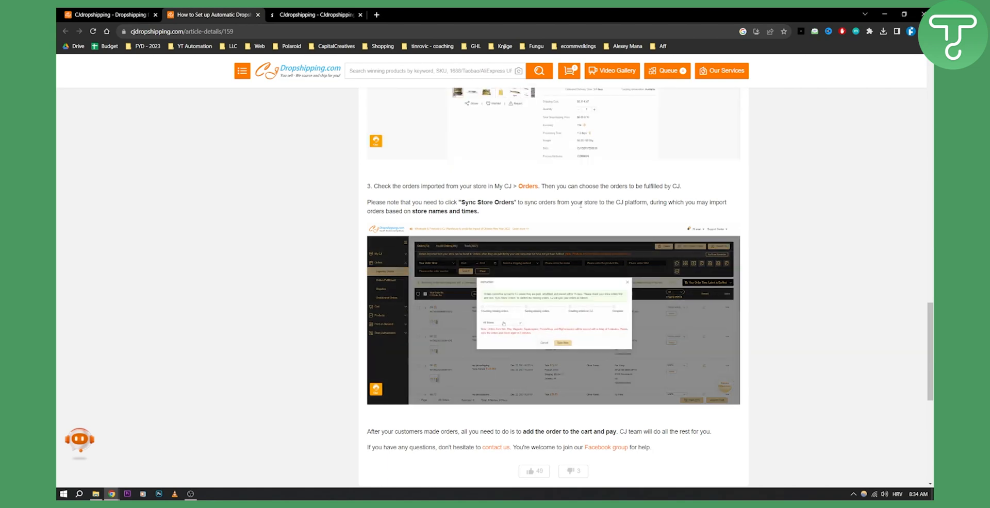
pyautogui.scroll(-3)
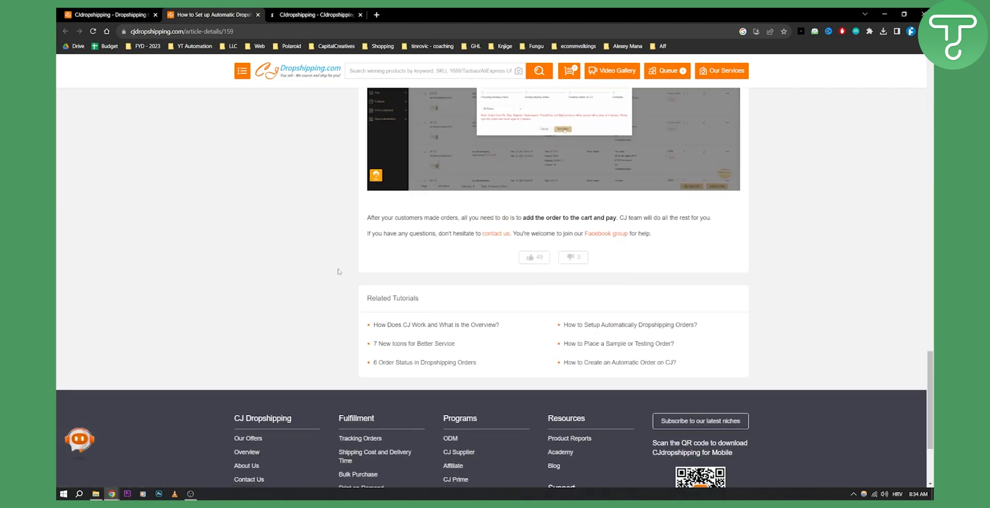